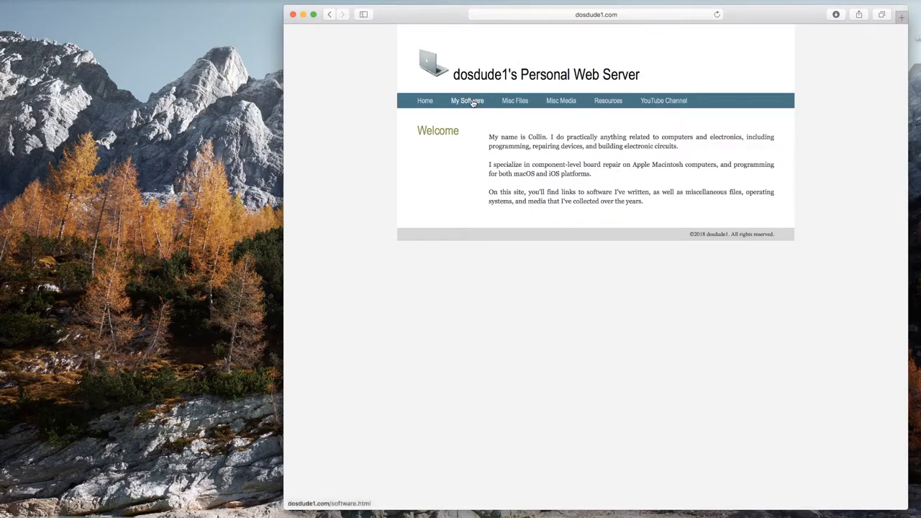
- Go from dosdude1's My Software list to the macOS Mojave Patcher page
click(466, 100)
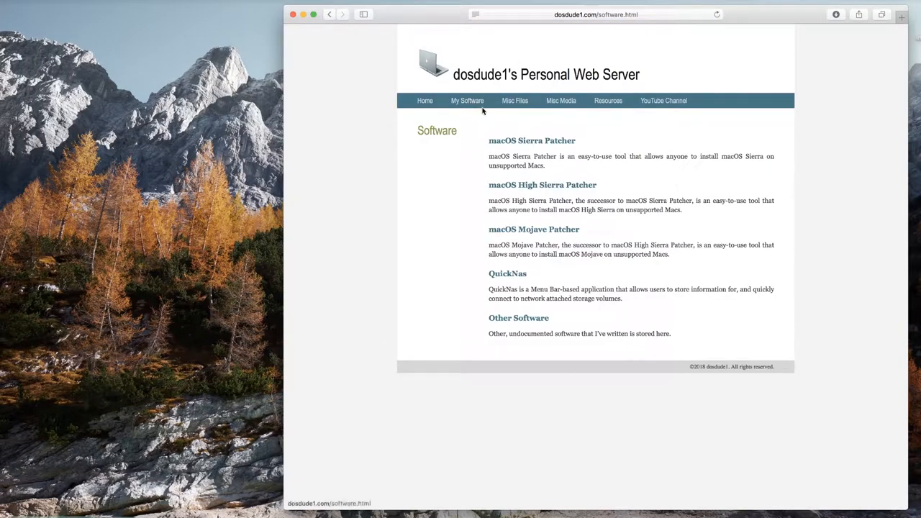
click(533, 229)
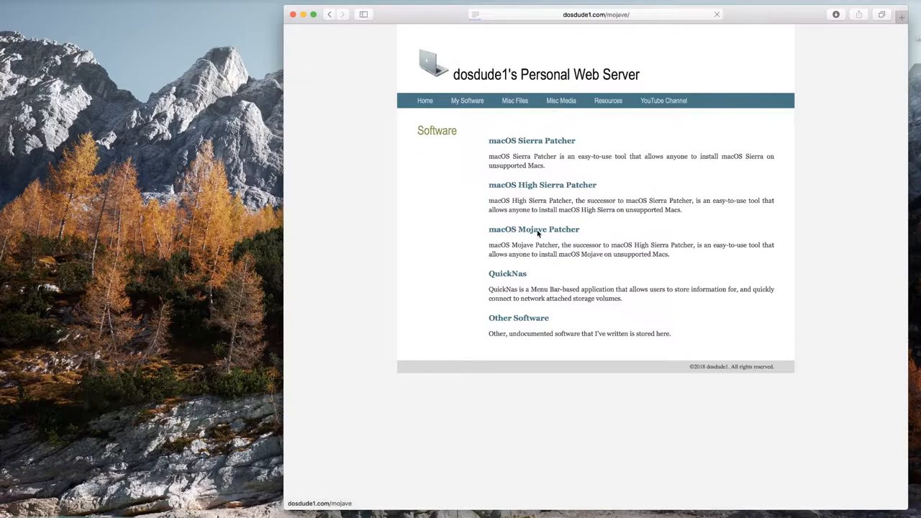
click(533, 229)
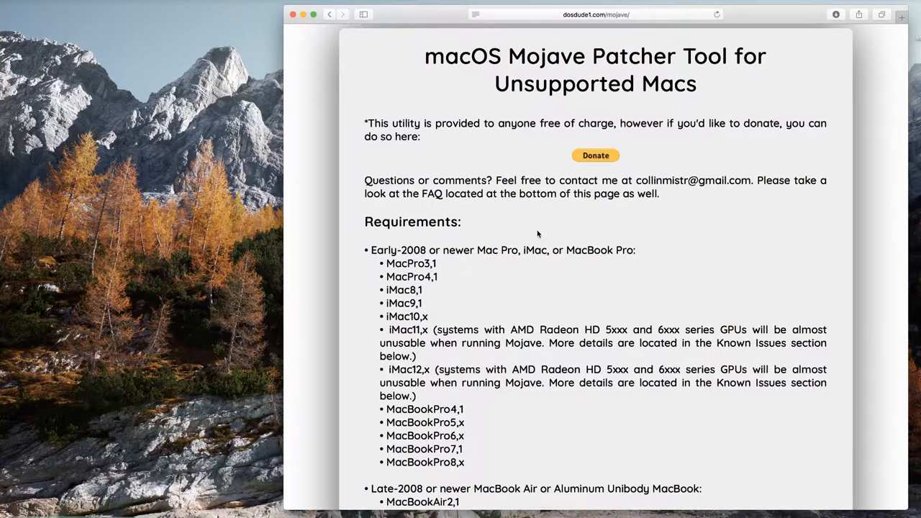
mouse_move(432, 74)
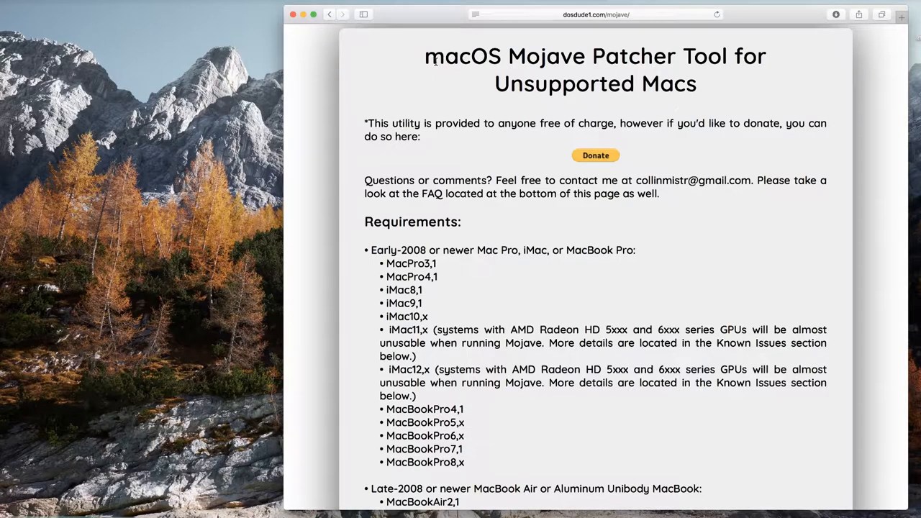
- Scroll to the requirements and highlight the supported Mac Pro and iMac models
scroll(down, 3)
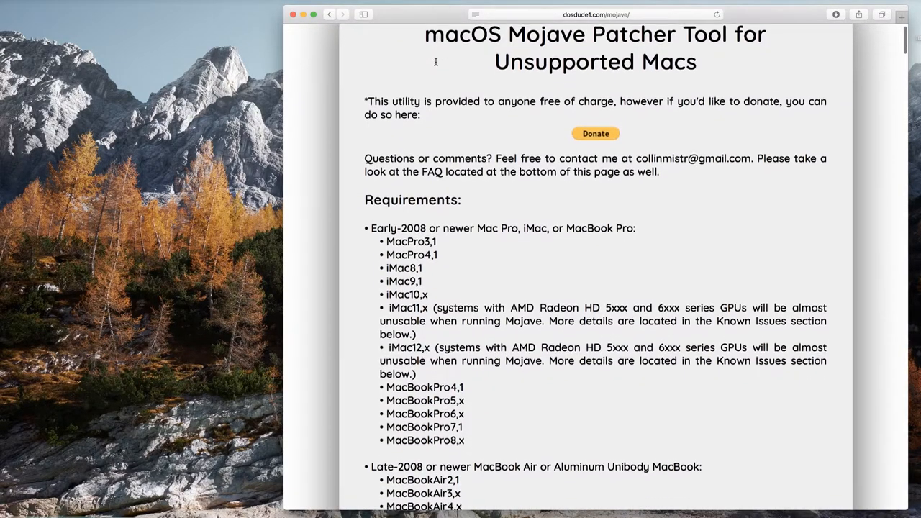
scroll(down, 3)
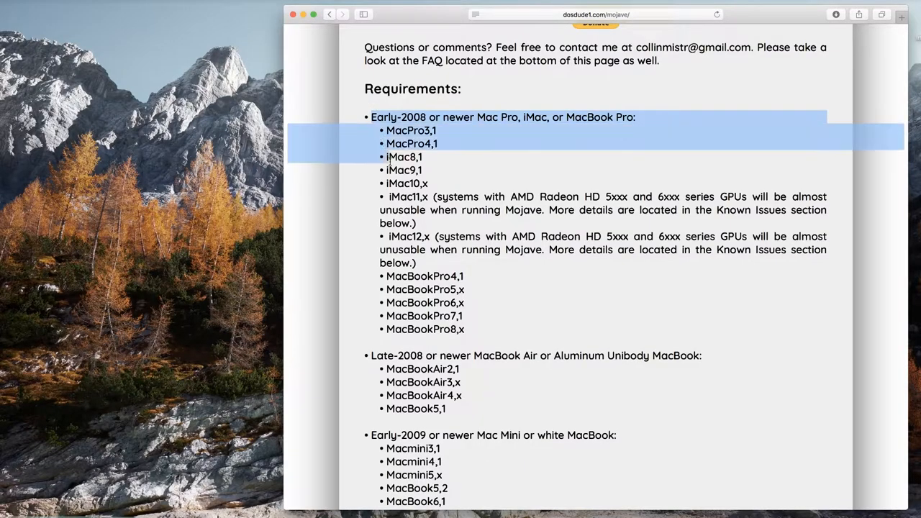
drag(387, 157, 423, 229)
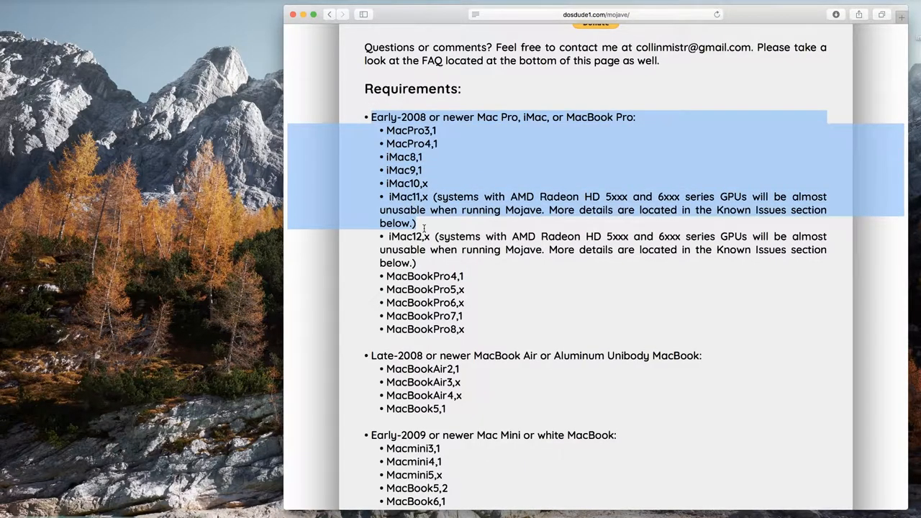
scroll(down, 3)
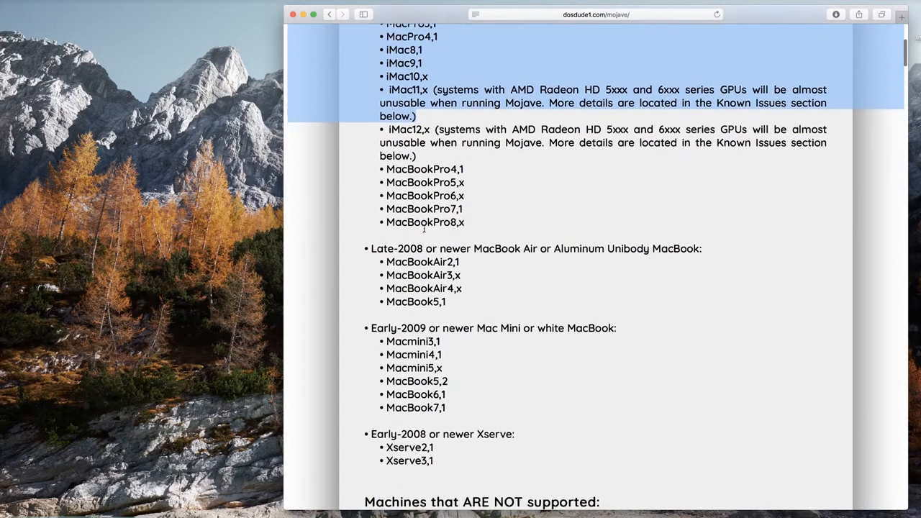
scroll(down, 3)
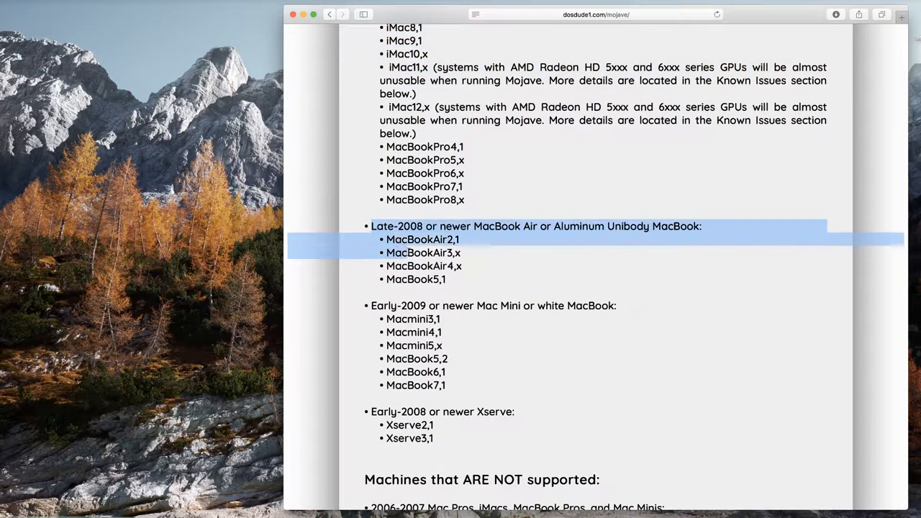
- Scroll to 'Things you'll need', highlight the first item, and bring up Finder
scroll(down, 3)
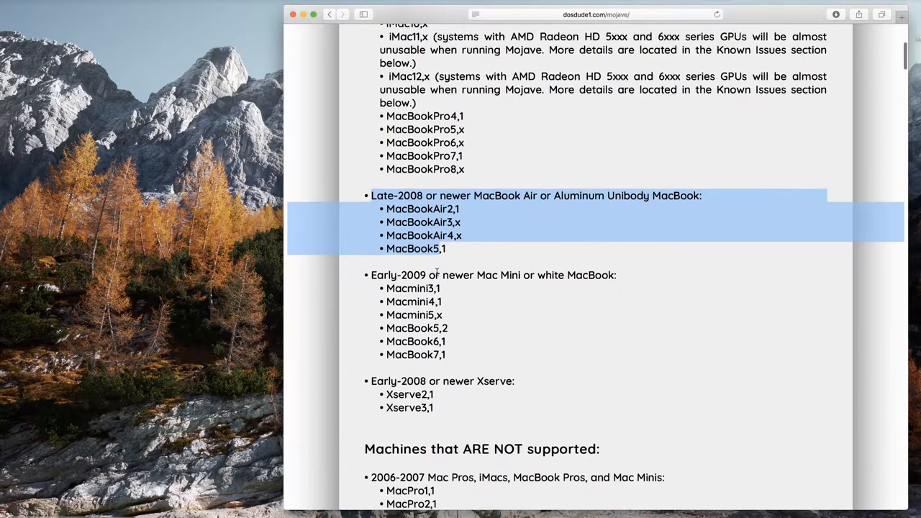
scroll(down, 3)
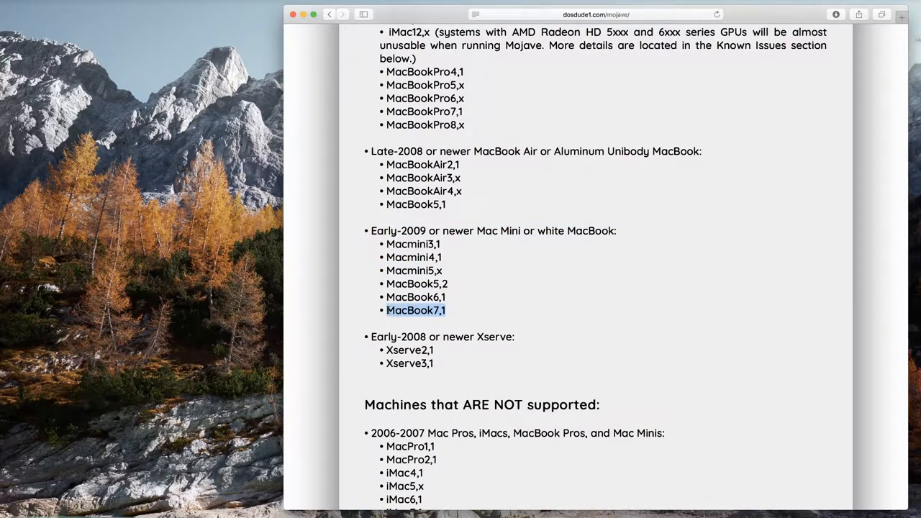
scroll(down, 3)
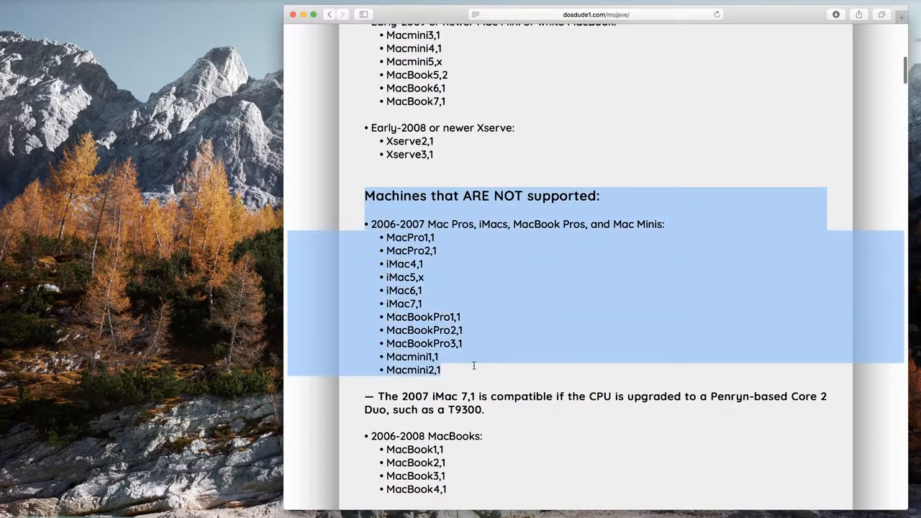
scroll(down, 3)
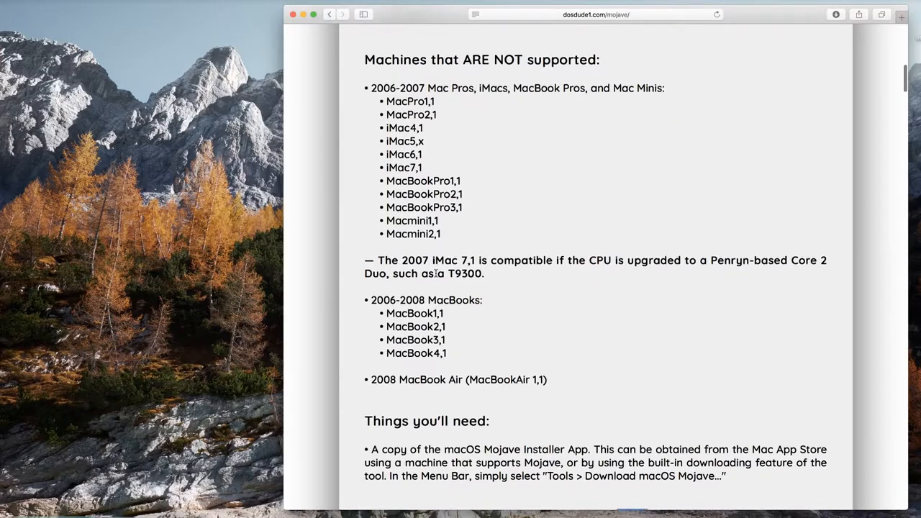
scroll(down, 3)
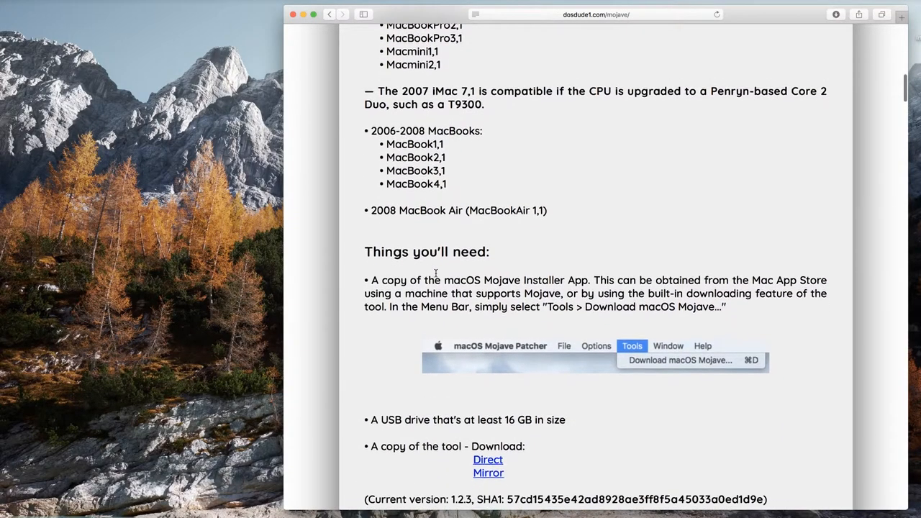
scroll(down, 3)
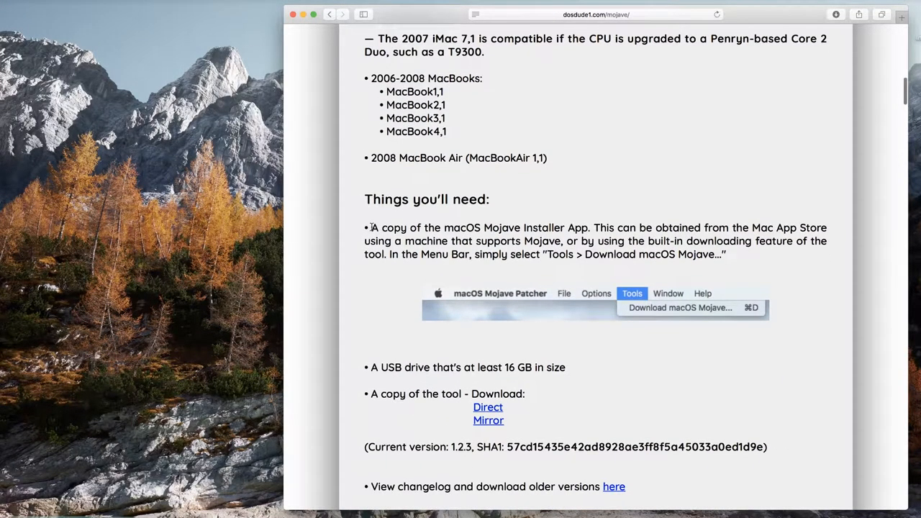
drag(370, 228, 385, 241)
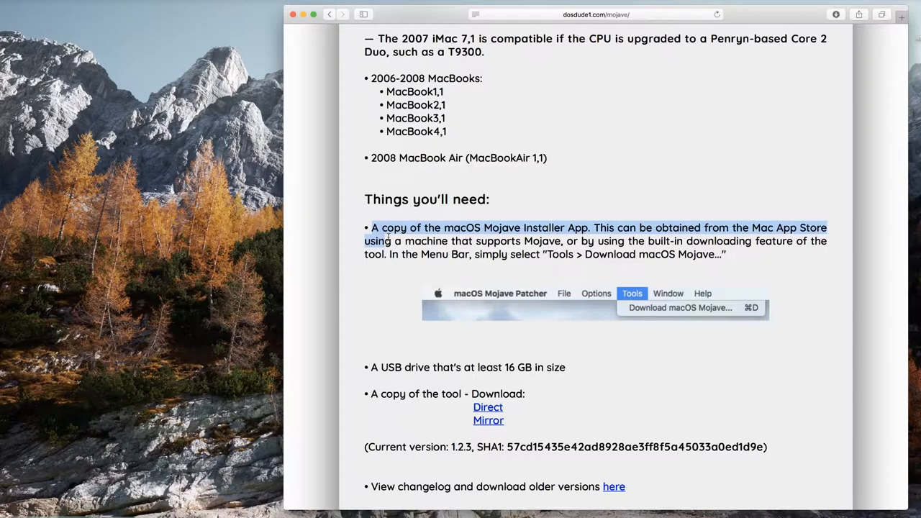
click(572, 241)
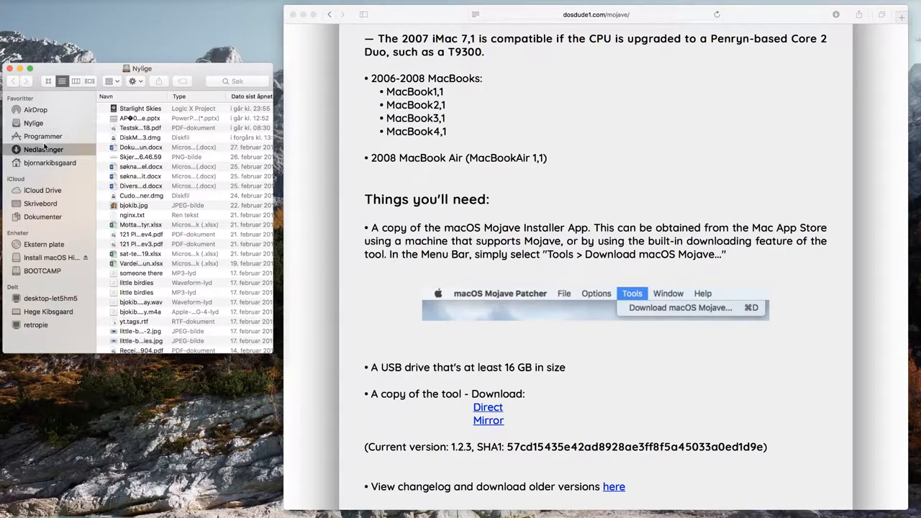
- Show the Programmer (Applications) folder and scroll toward Diskverktøy
click(42, 136)
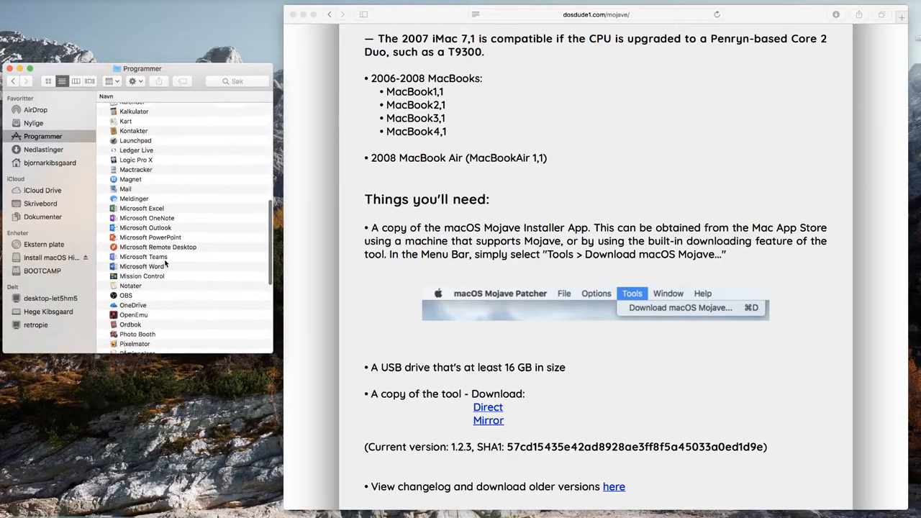
scroll(down, 3)
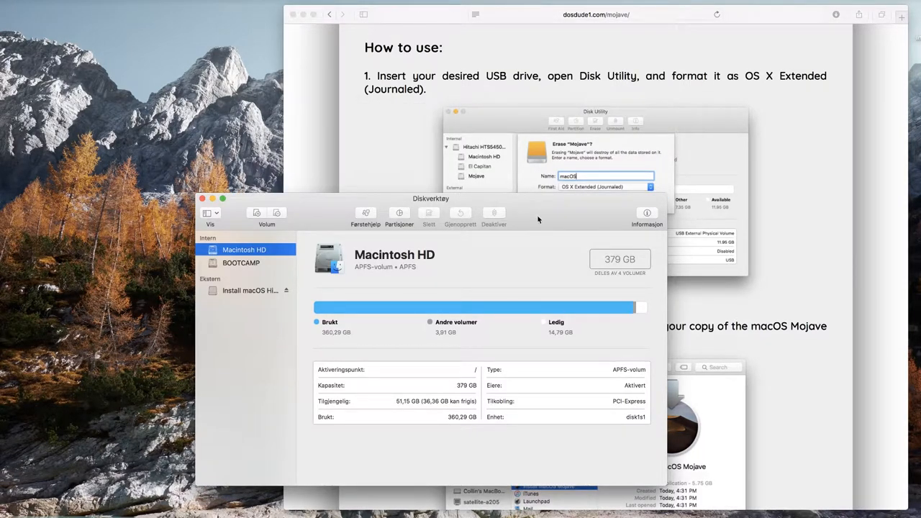
mouse_move(549, 216)
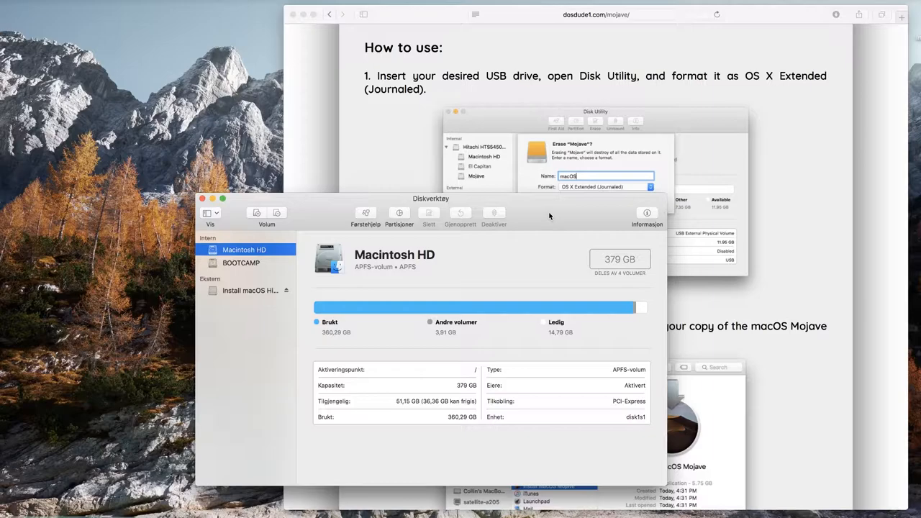
- Switch Disk Utility's sidebar to show all physical devices via Vis alle enheter
drag(431, 199, 418, 143)
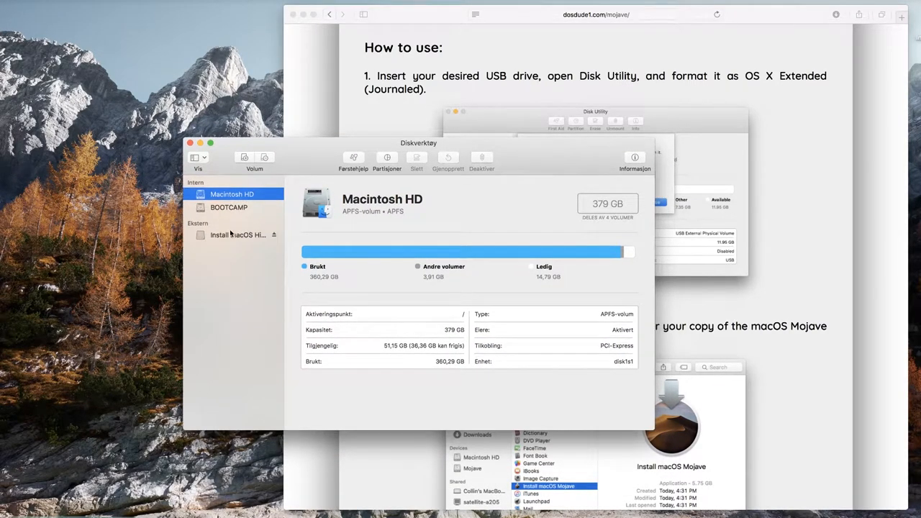
click(238, 234)
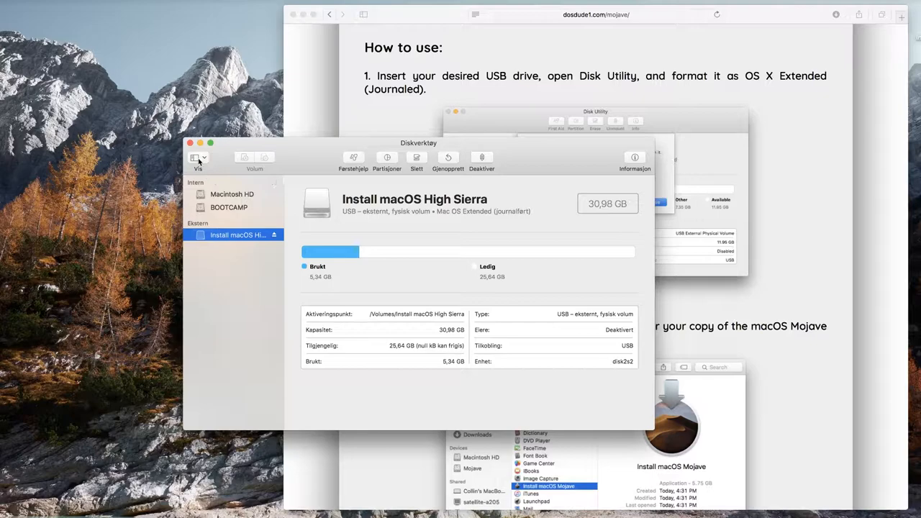
click(196, 160)
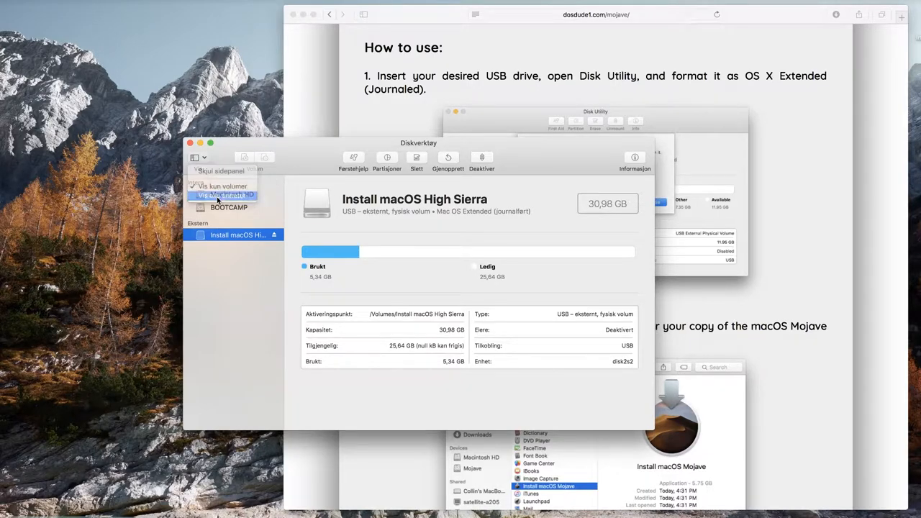
click(231, 261)
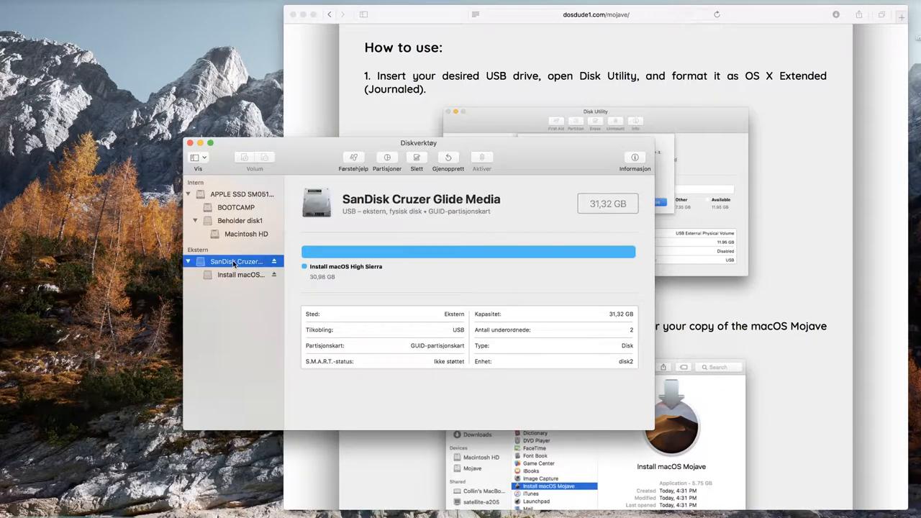
mouse_move(387, 159)
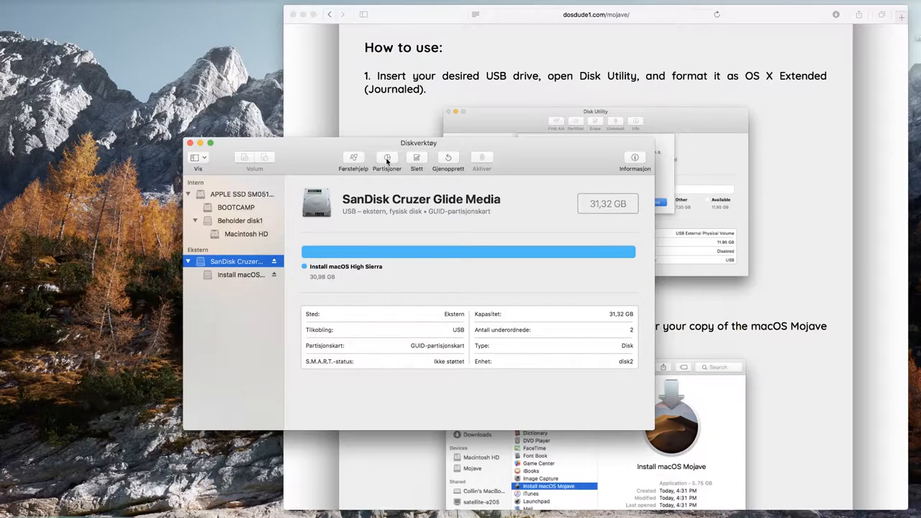
- Begin partitioning the SanDisk drive as 'macOS', then cancel without changes
click(387, 158)
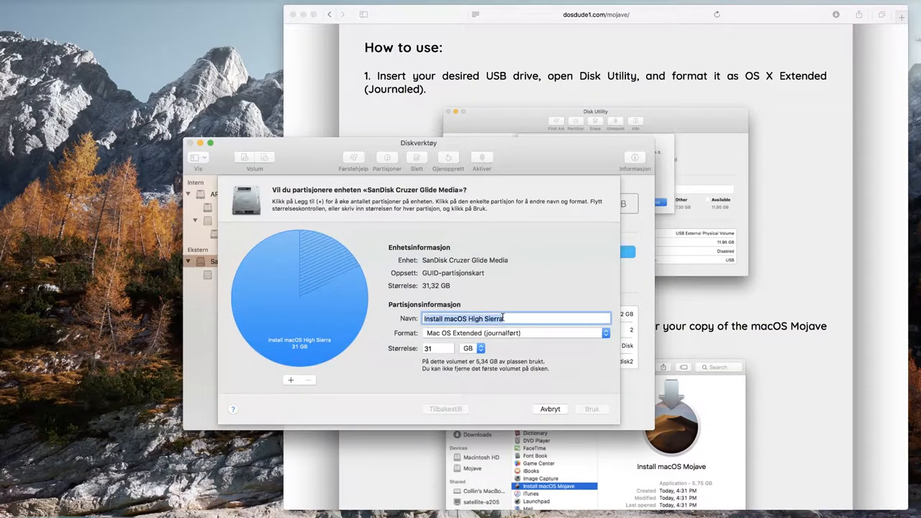
text(macOS)
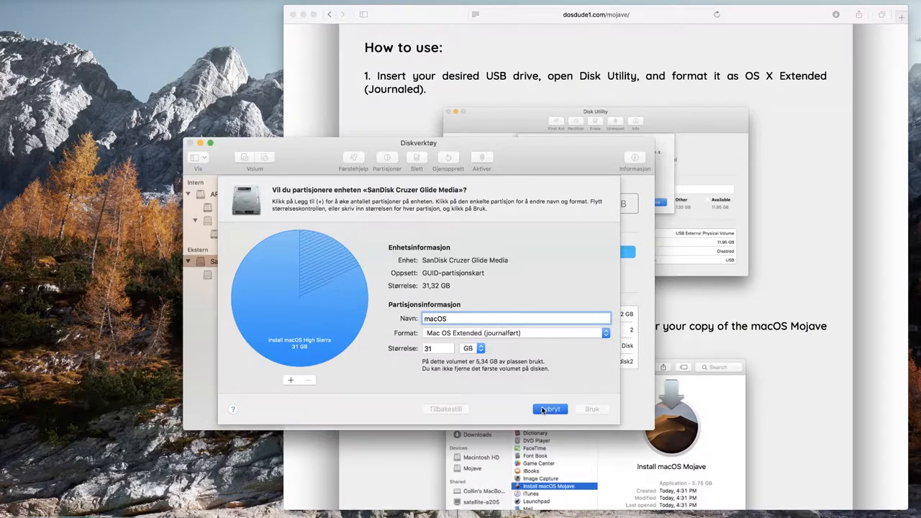
click(551, 409)
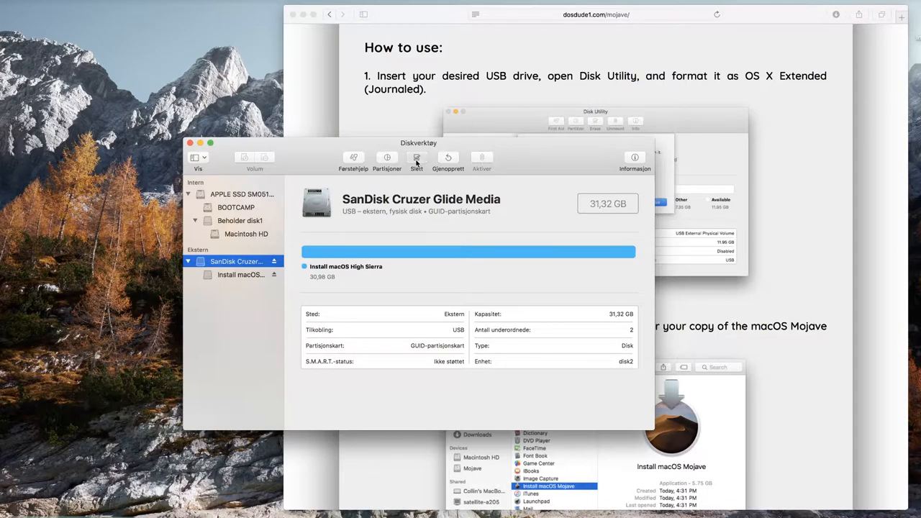
- Erase the SanDisk drive as 'macOS', Mac OS Extended (Journaled), GUID Partition Map
click(416, 160)
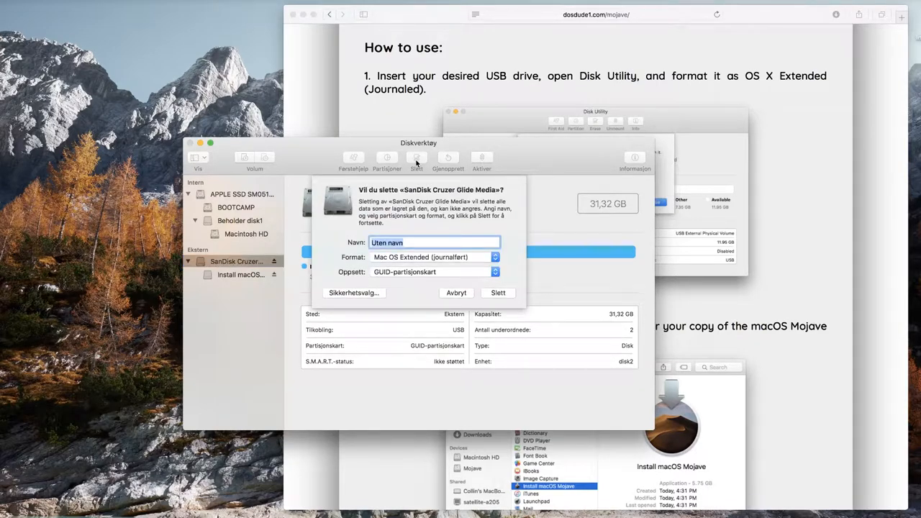
text(macOS)
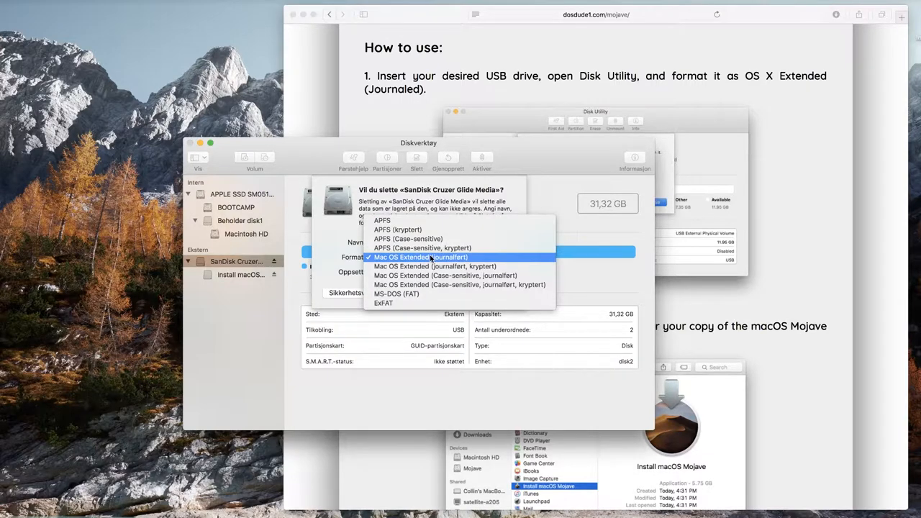
click(425, 271)
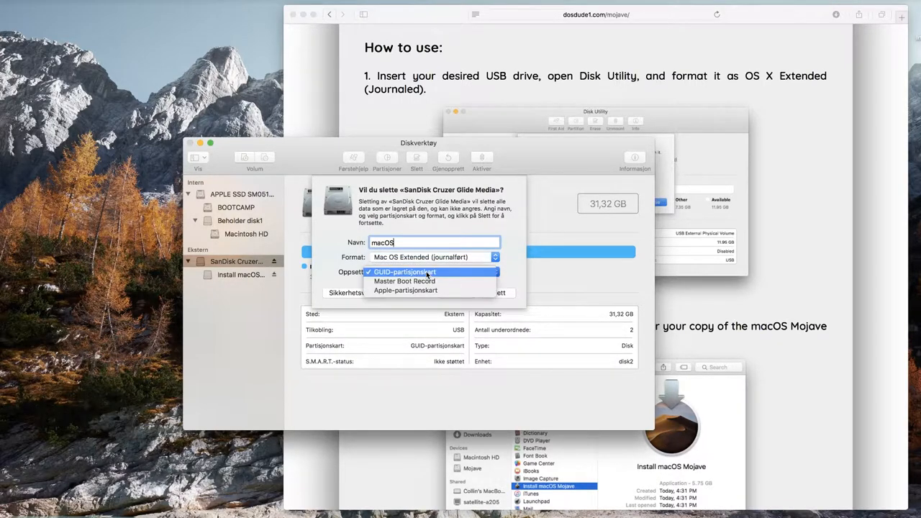
click(404, 271)
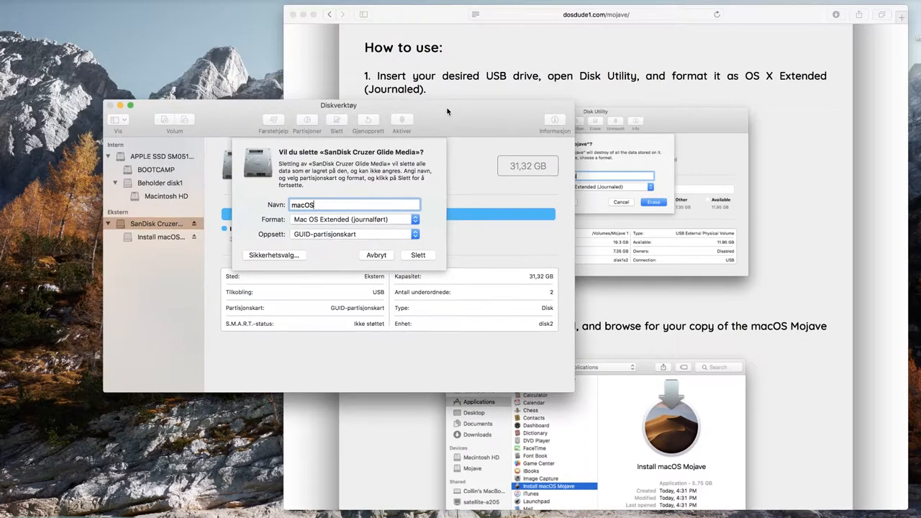
click(419, 255)
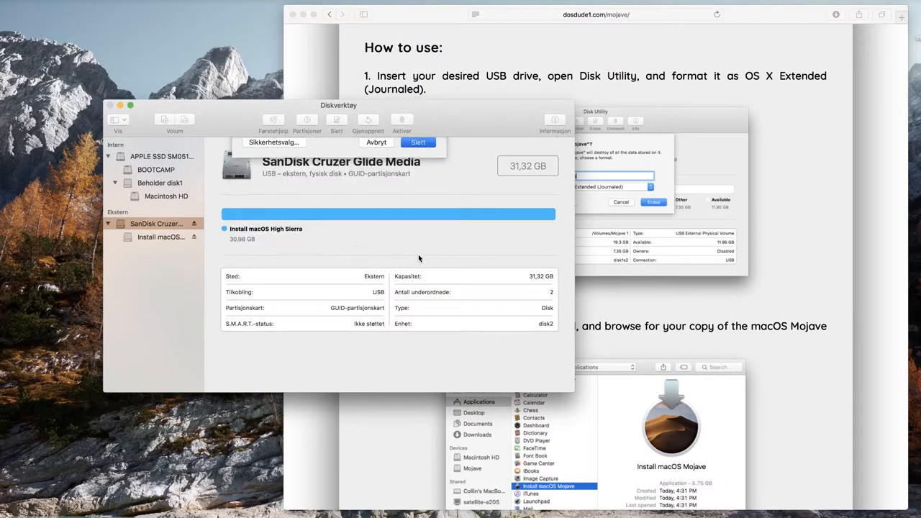
click(419, 142)
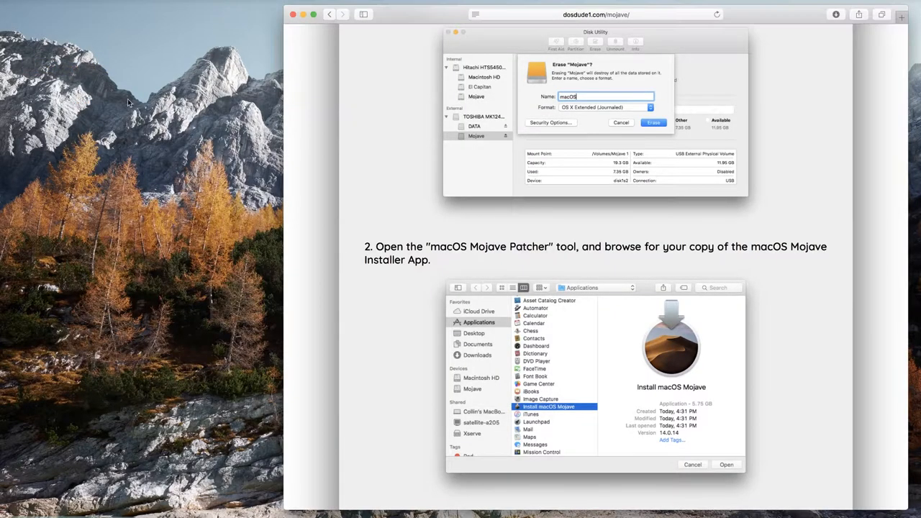
- Scroll the Mojave guide down to step 2 and its installer verification note
scroll(down, 3)
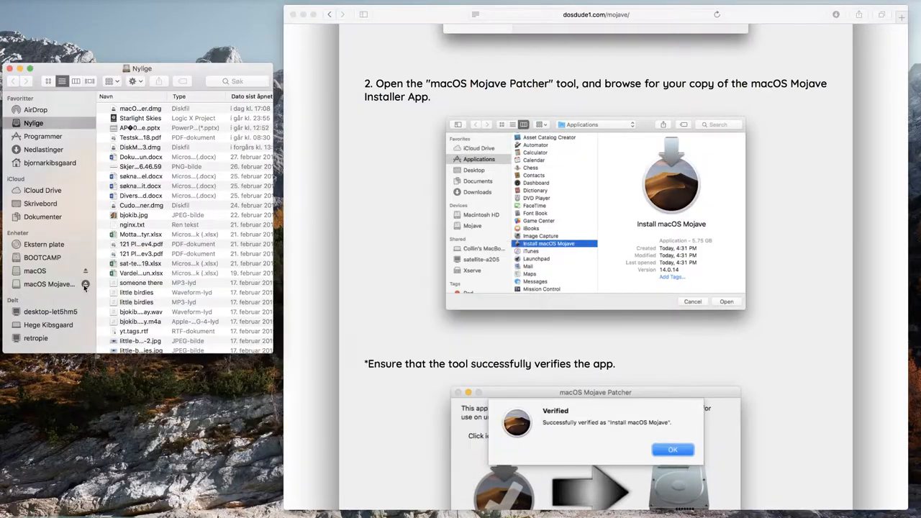
- Launch macOS Mojave Patcher from Applications and dismiss the unidentified-developer warning
click(41, 136)
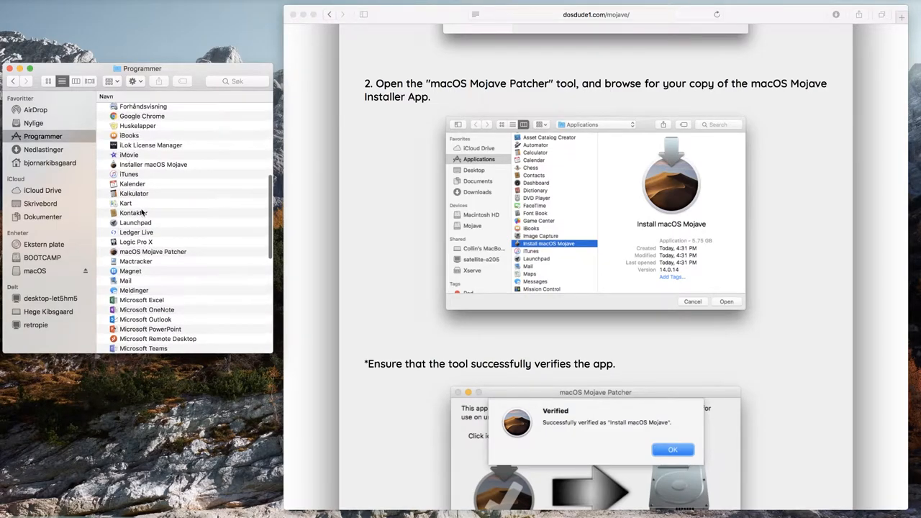
click(153, 252)
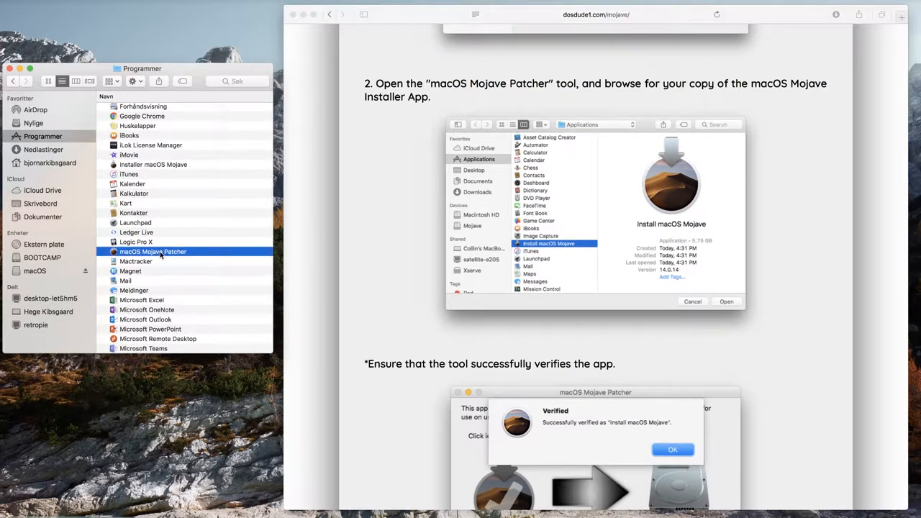
double_click(153, 251)
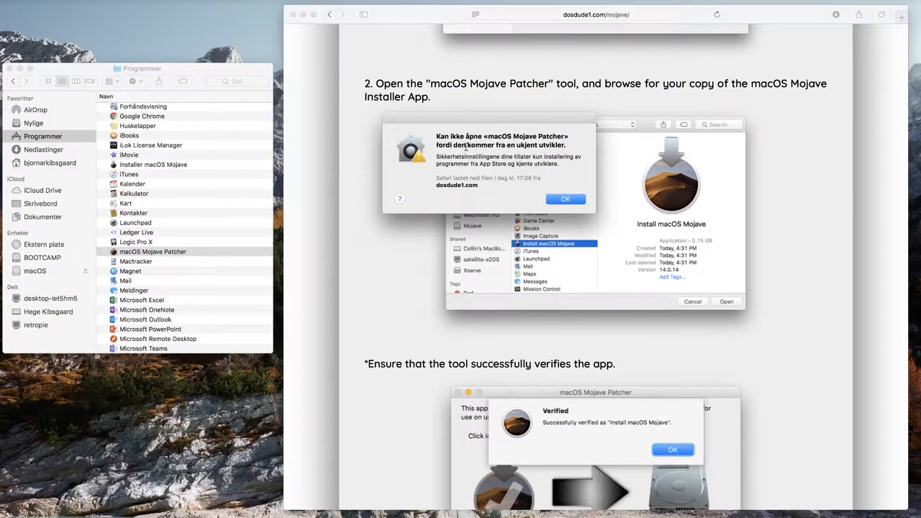
click(565, 200)
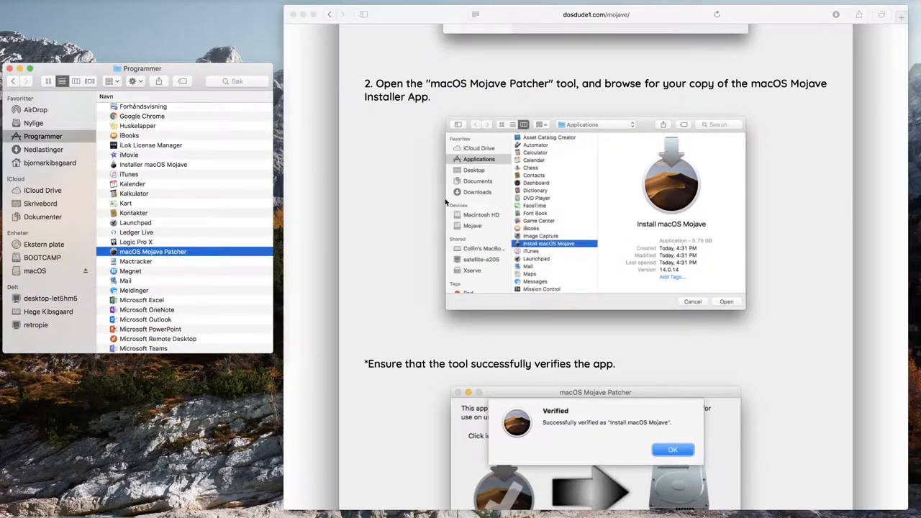
mouse_move(144, 251)
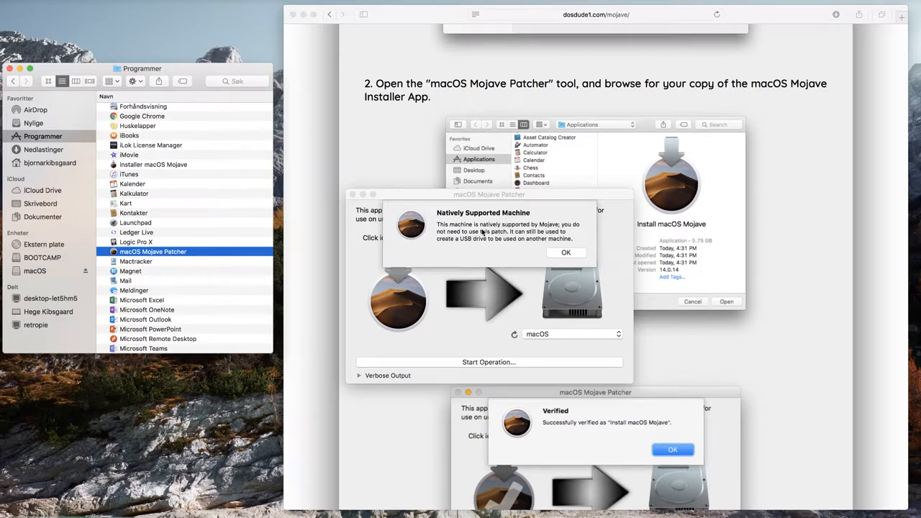
mouse_move(485, 243)
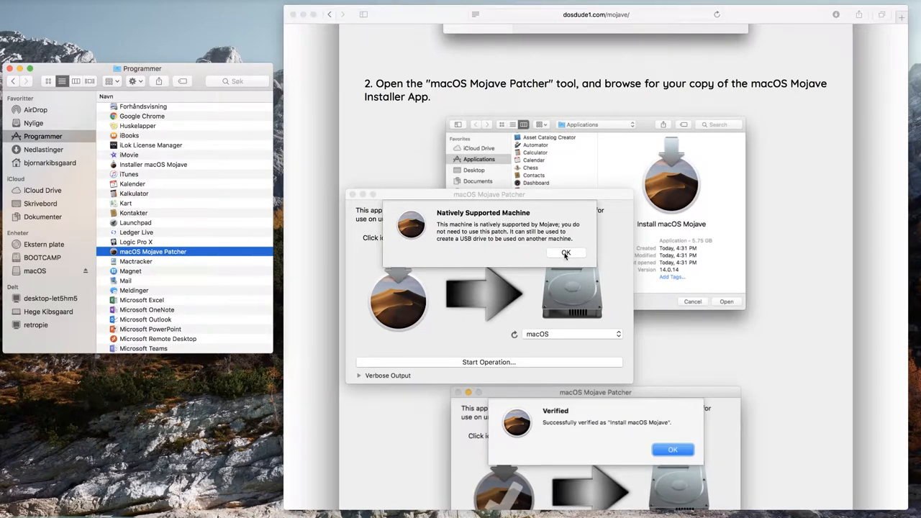
- Dismiss the native-support notice, then load and verify Install macOS Mojave from Applications
click(566, 253)
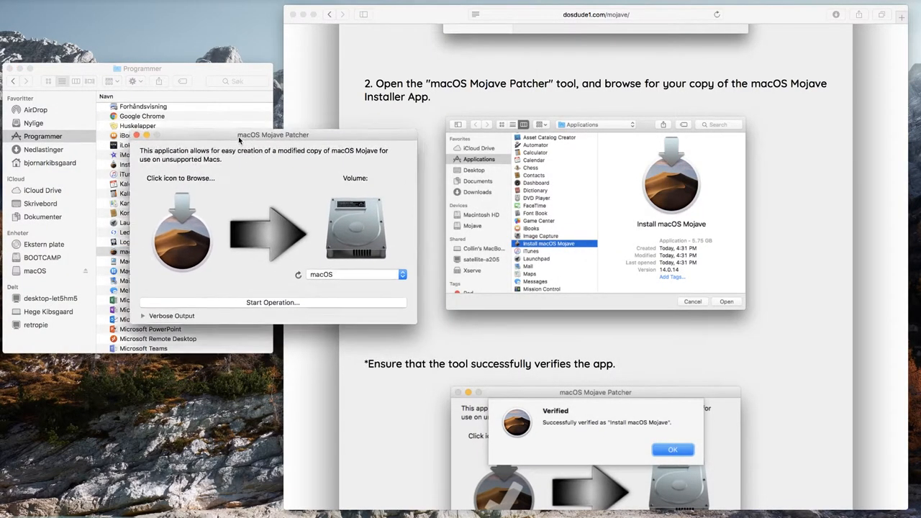
drag(272, 135, 239, 114)
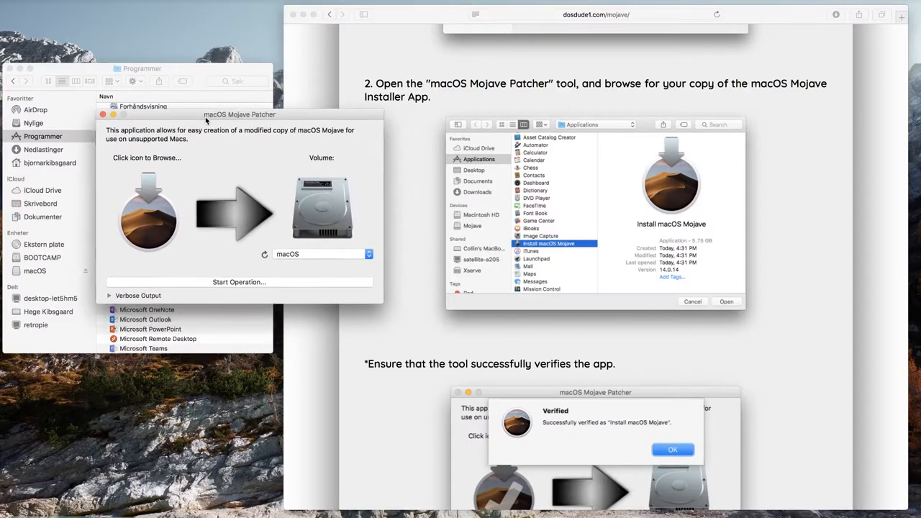
click(148, 212)
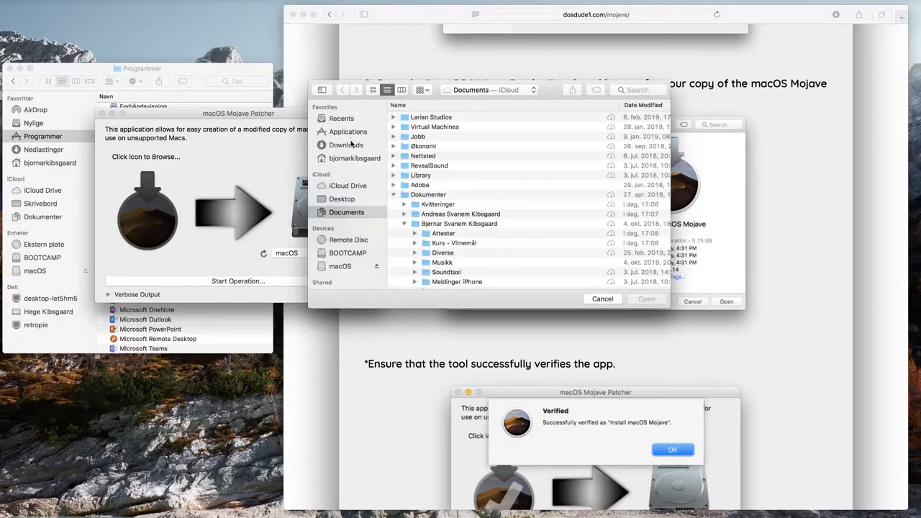
click(348, 132)
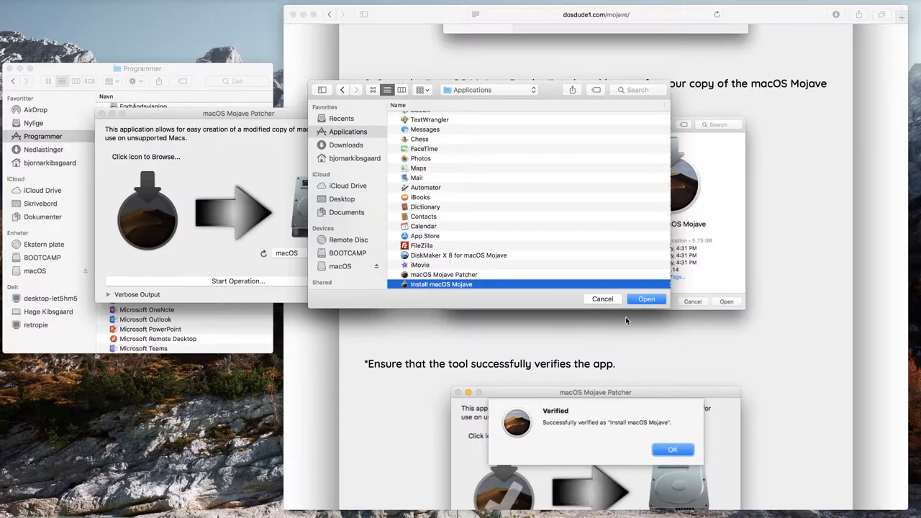
click(646, 298)
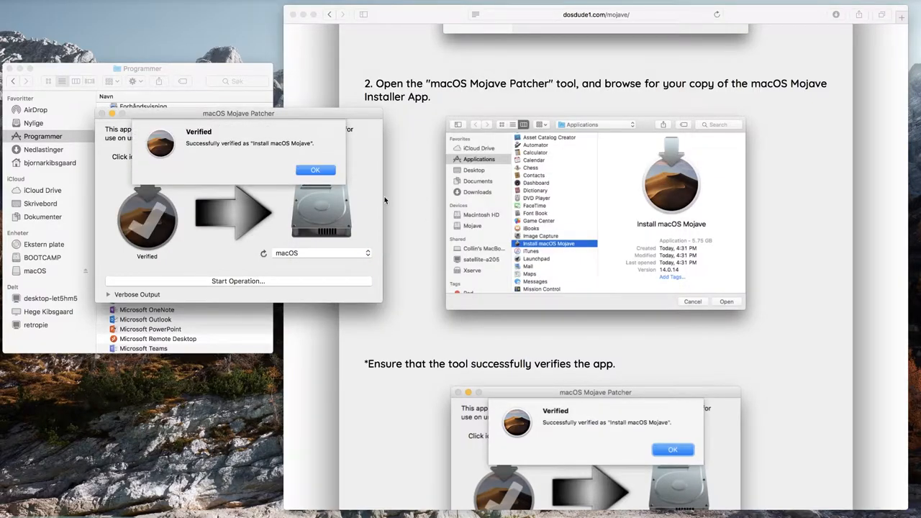
click(315, 170)
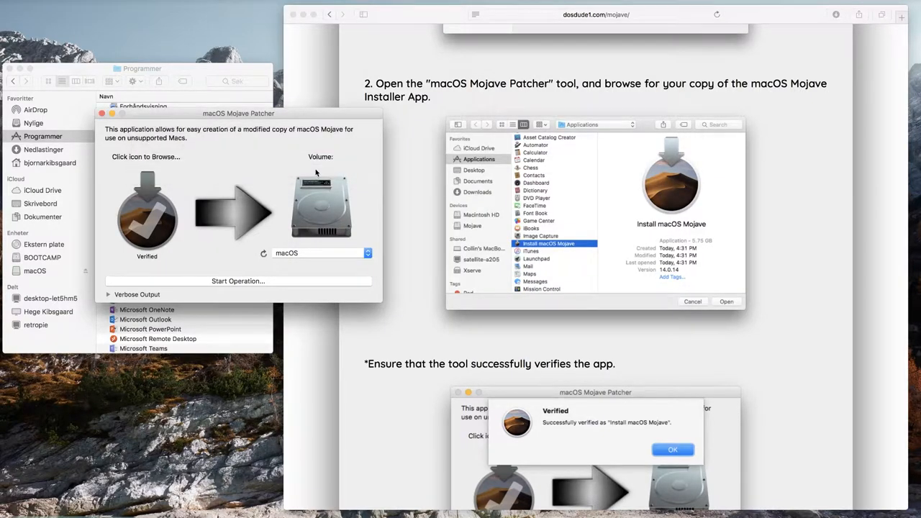
- Start the operation on the macOS volume, approve the erase, and authorize with the admin password
click(318, 253)
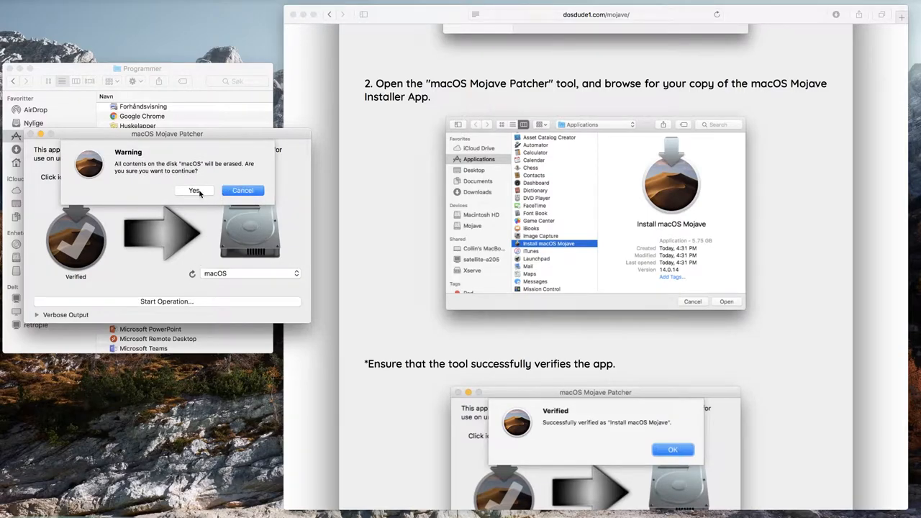
click(194, 190)
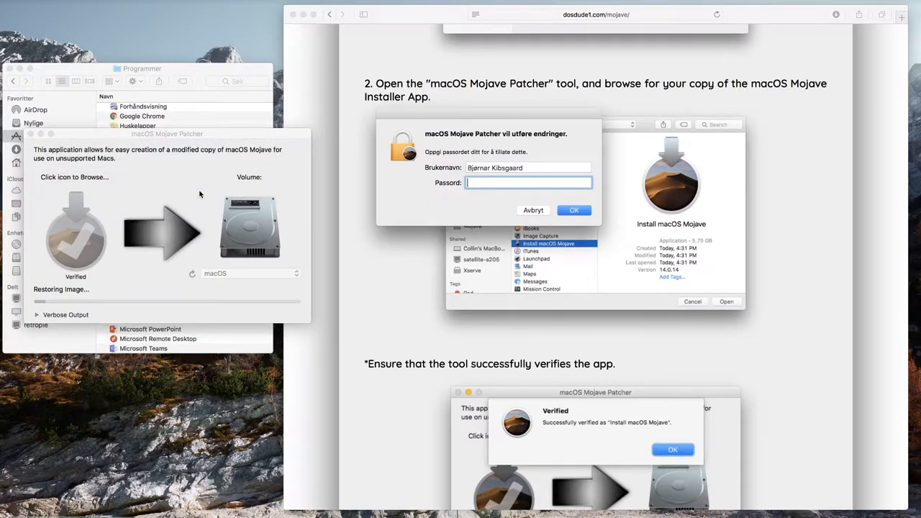
text(••••••••)
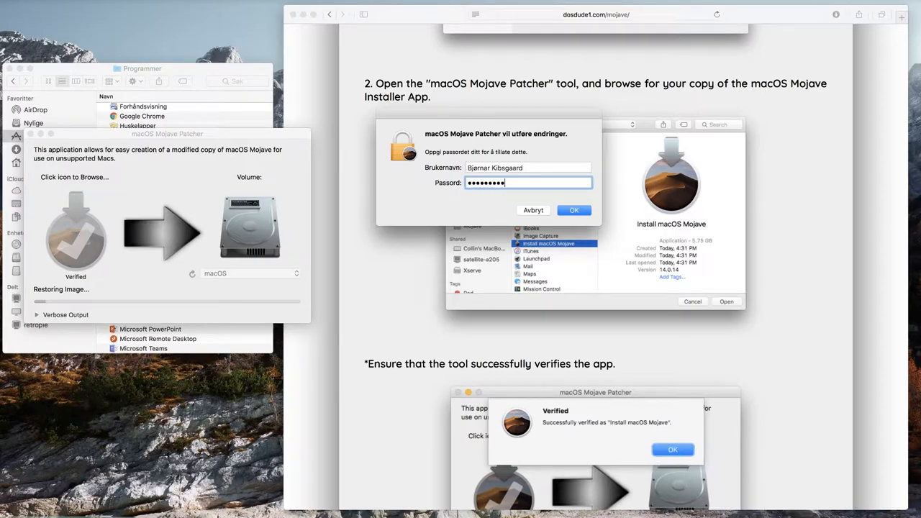
click(573, 209)
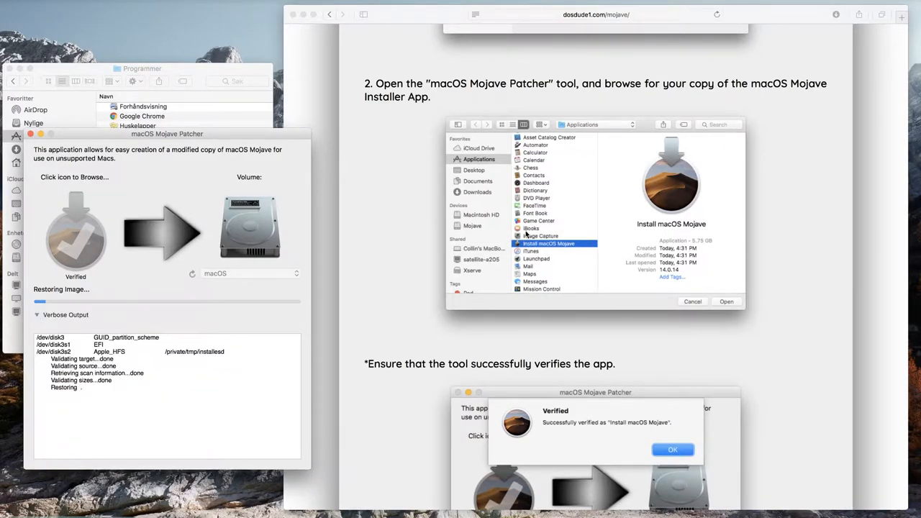
- Scroll the Safari guide down to step 4 on booting while the restore runs
scroll(down, 3)
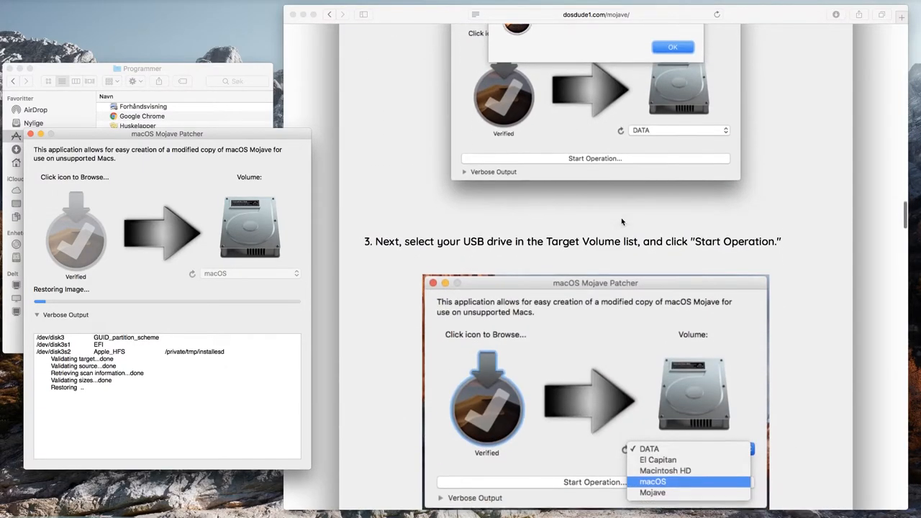
scroll(down, 3)
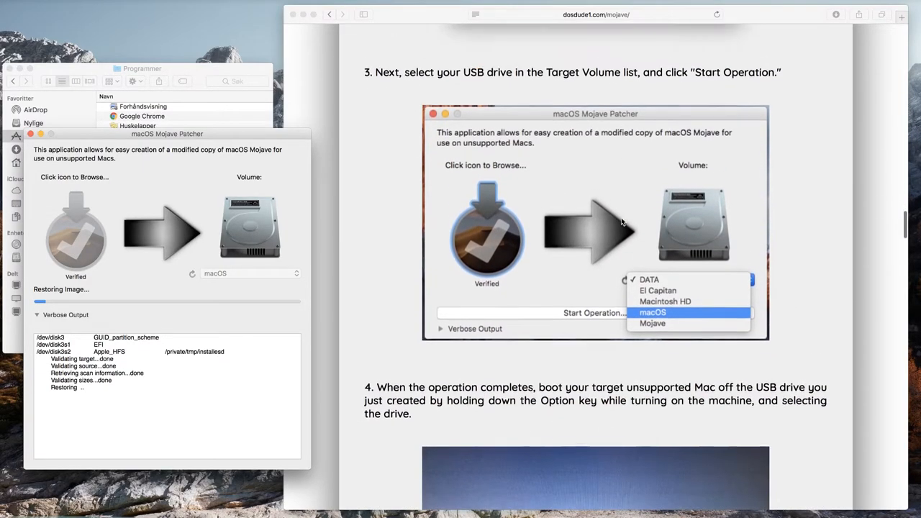
scroll(down, 3)
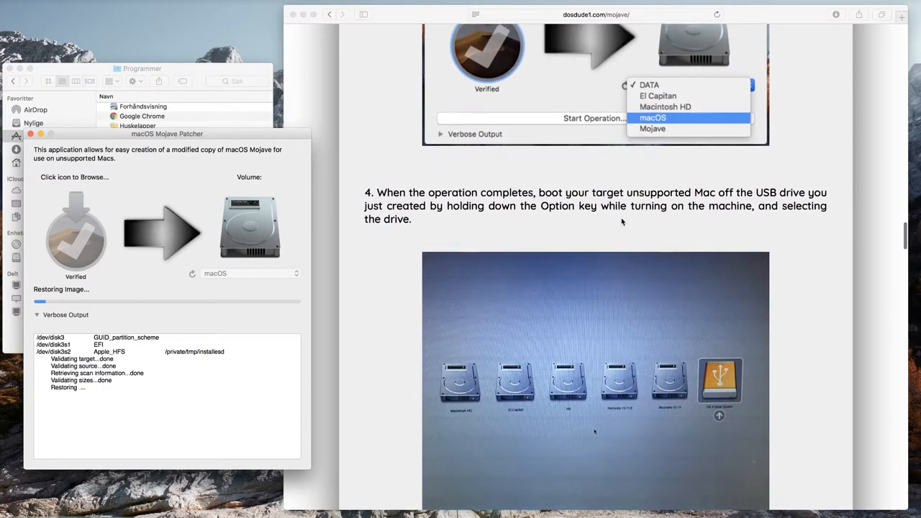
scroll(down, 3)
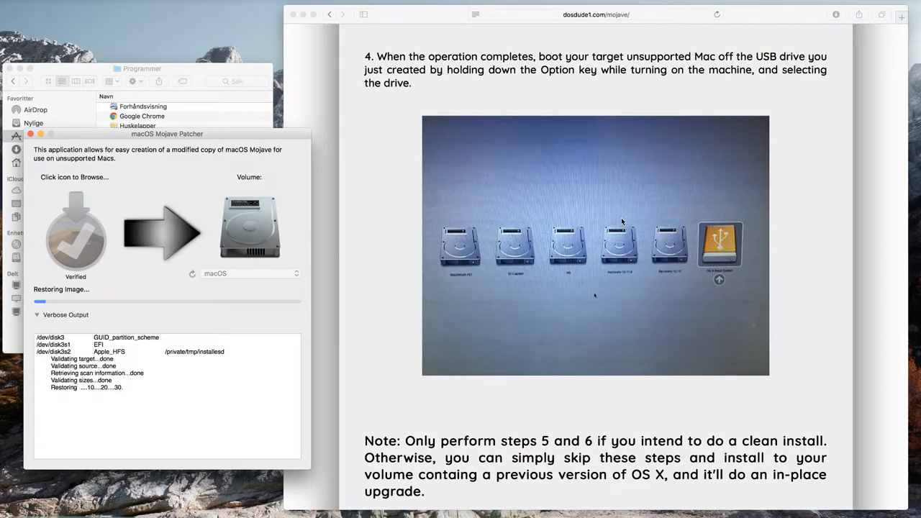